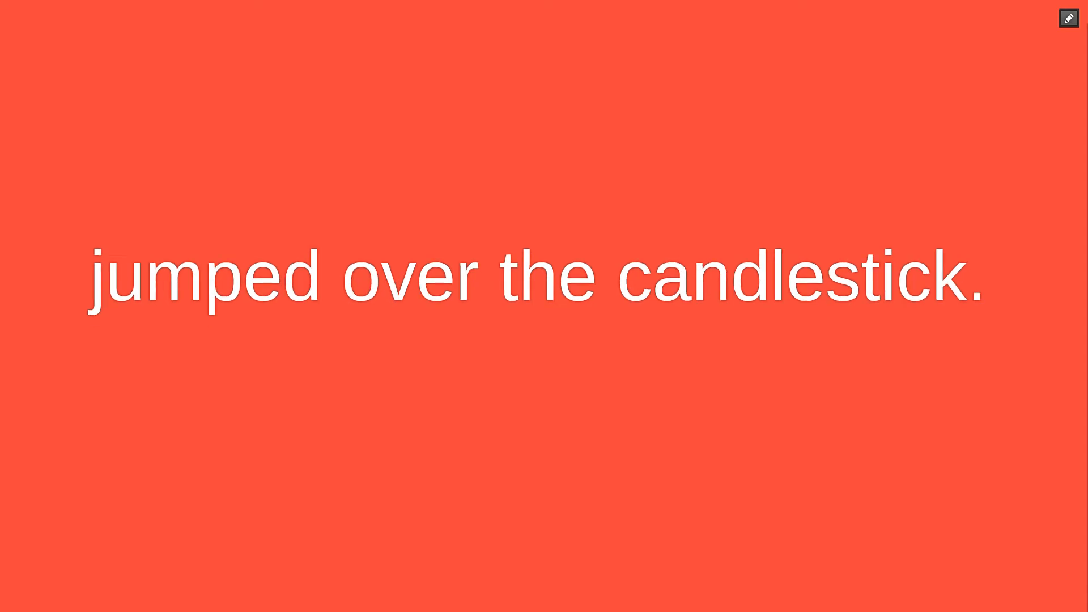
pyautogui.write('Jack')
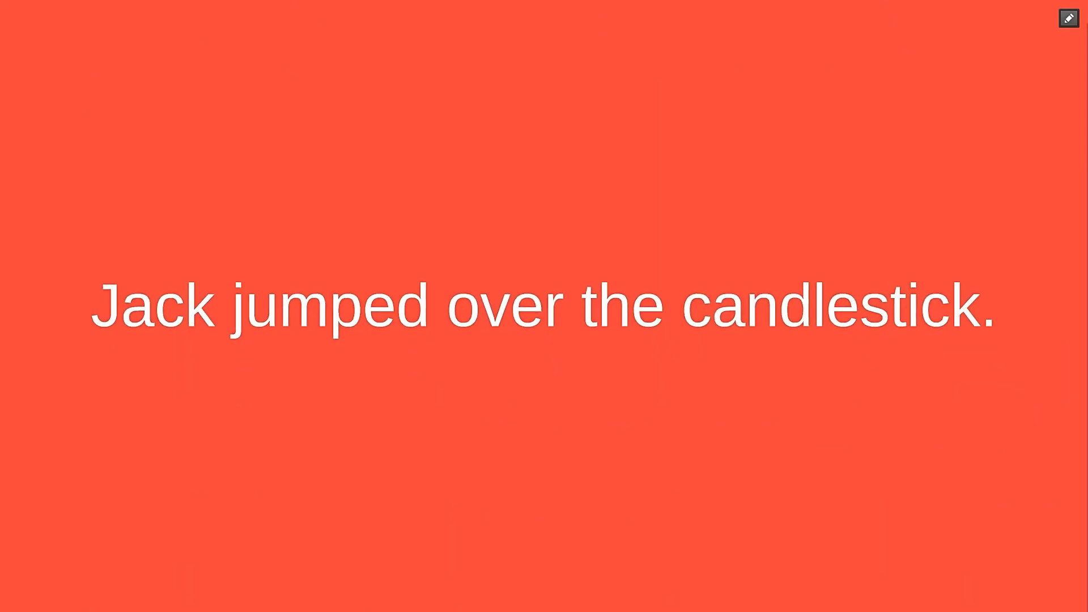